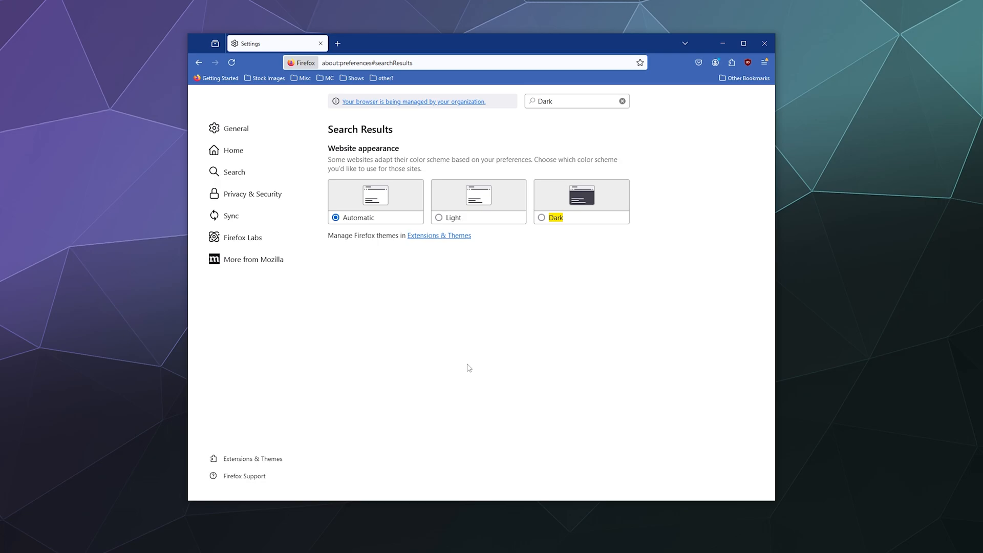
{"action": "mouse_move", "coordinate": [360, 118]}
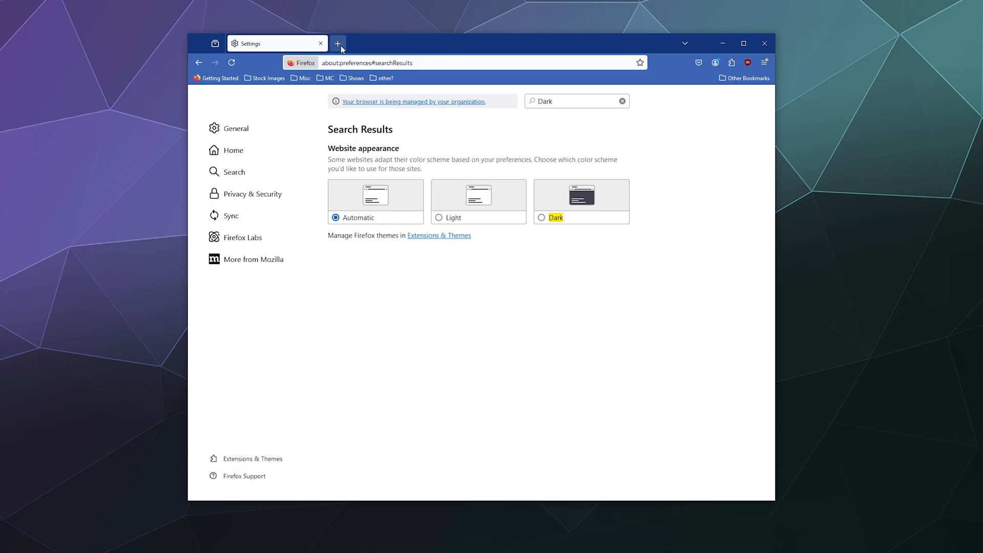
- Search the web for 'firefox themes' from a new tab
{"action": "left_click", "coordinate": [338, 43]}
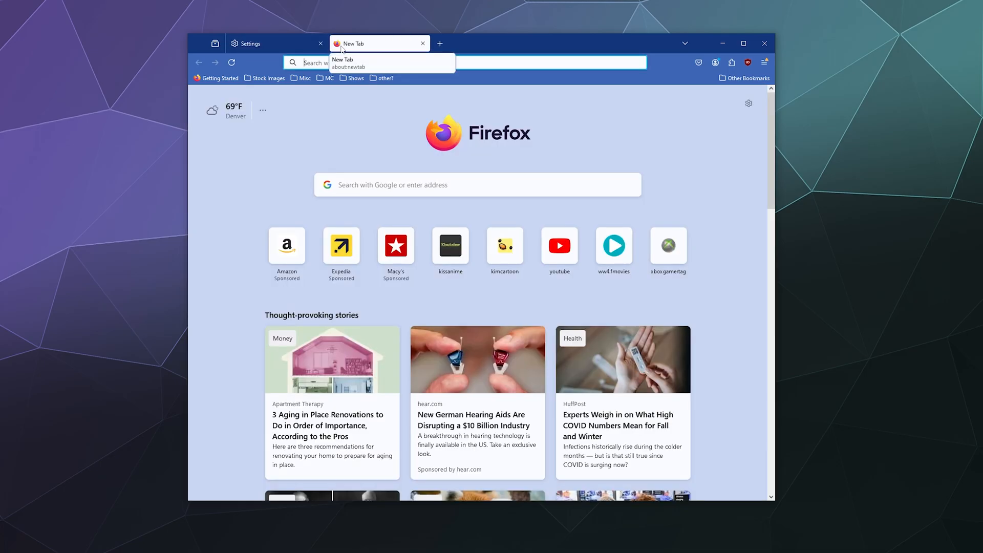
{"action": "type", "text": "firefox them"}
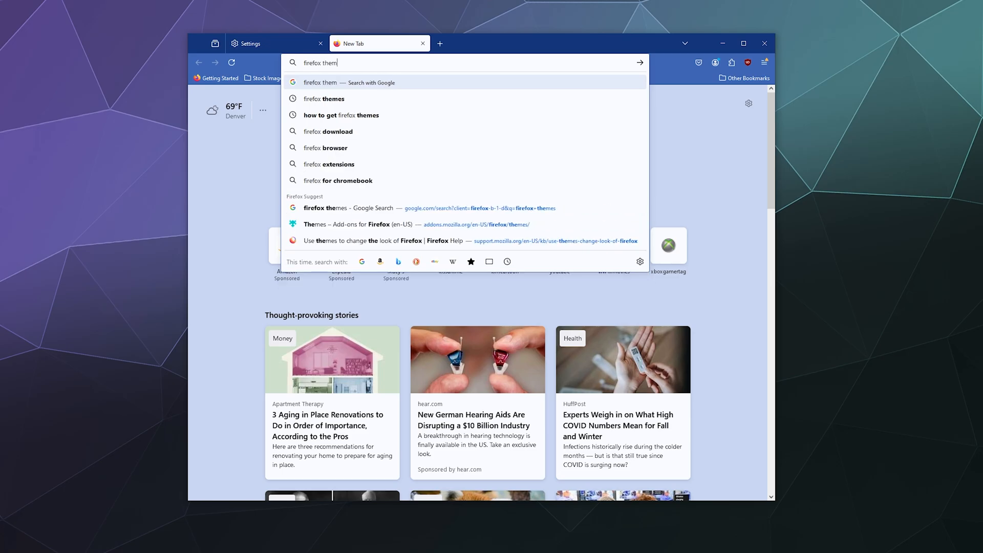
{"action": "left_click", "coordinate": [324, 99]}
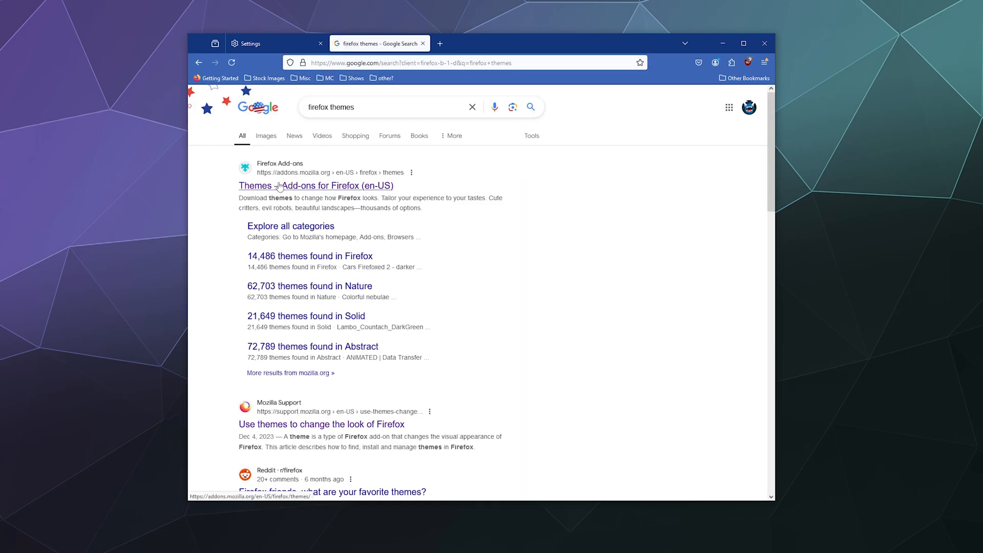
- Open the 'Themes – Add-ons for Firefox' result and browse its theme sections
{"action": "left_click", "coordinate": [316, 185]}
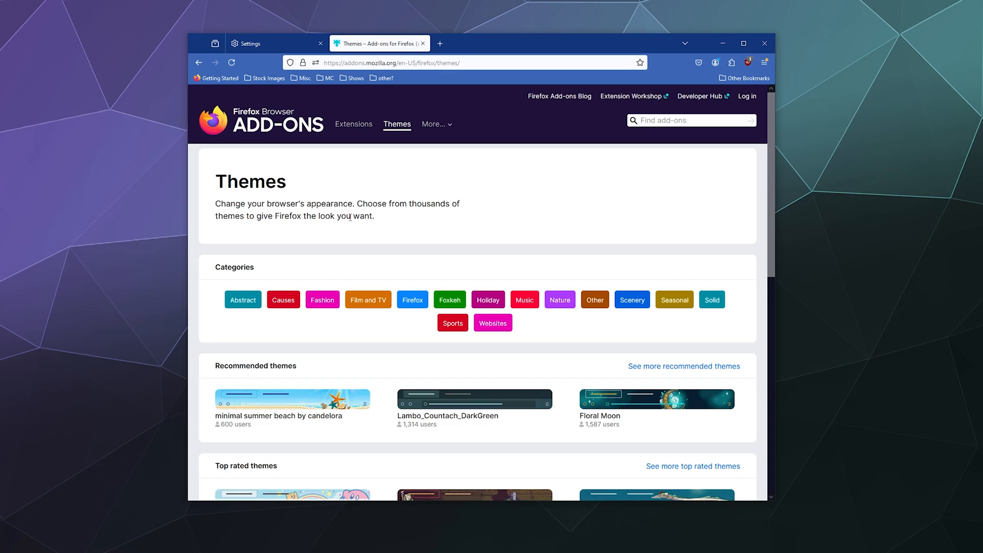
{"action": "scroll", "scroll_direction": "down", "scroll_amount": 3}
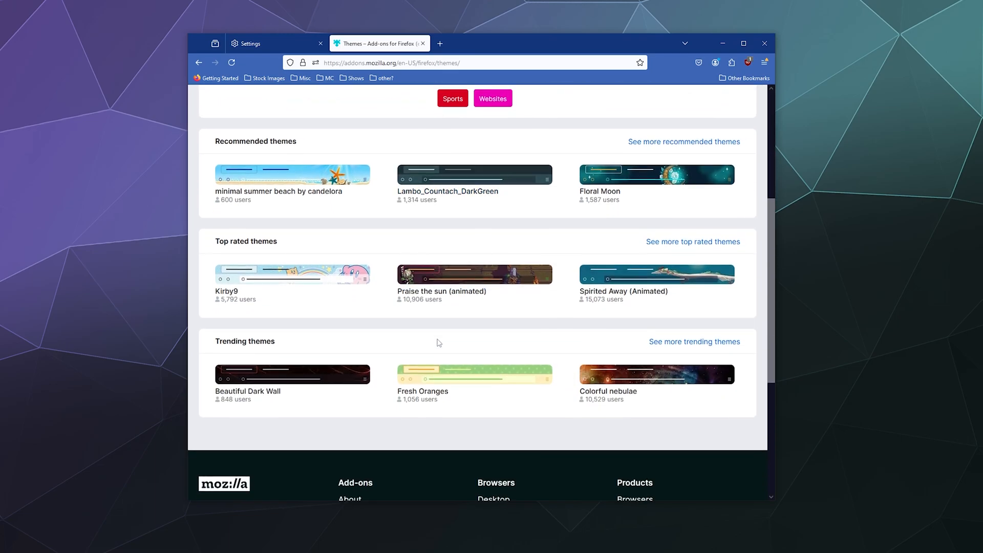
{"action": "scroll", "scroll_direction": "down", "scroll_amount": 3}
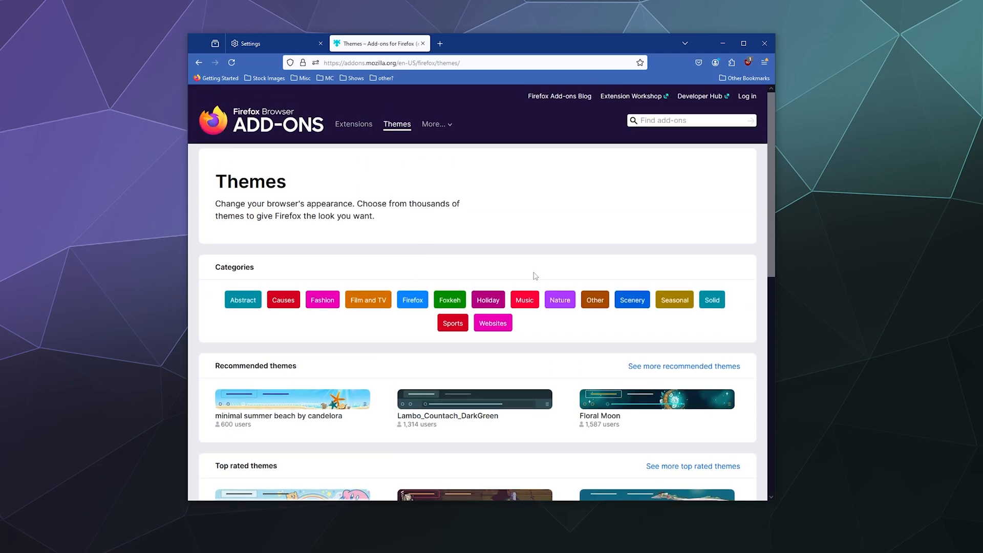
- Search add-ons for 'Space' and scroll through the 4,044 results to Themer's Space theme
{"action": "type", "text": "Space"}
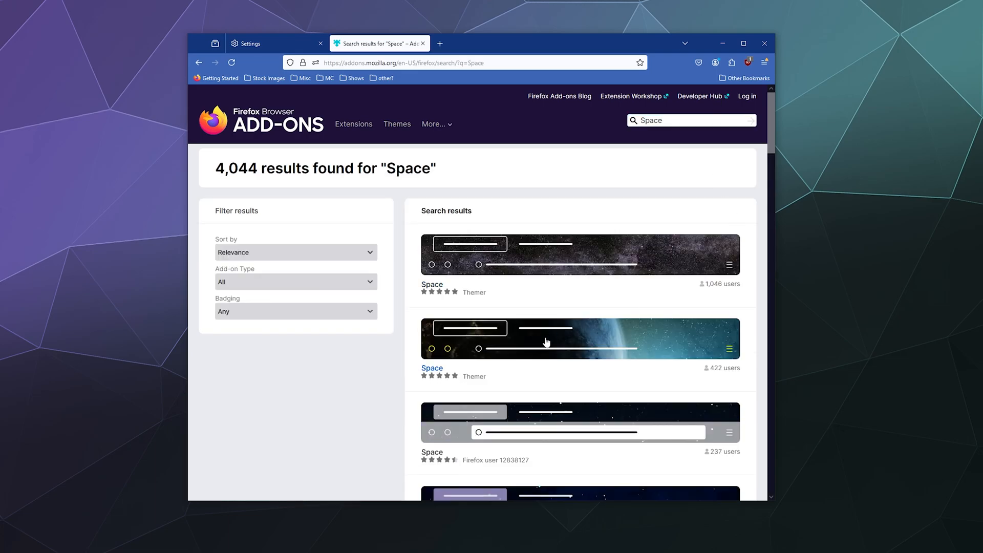
{"action": "scroll", "scroll_direction": "down", "scroll_amount": 3}
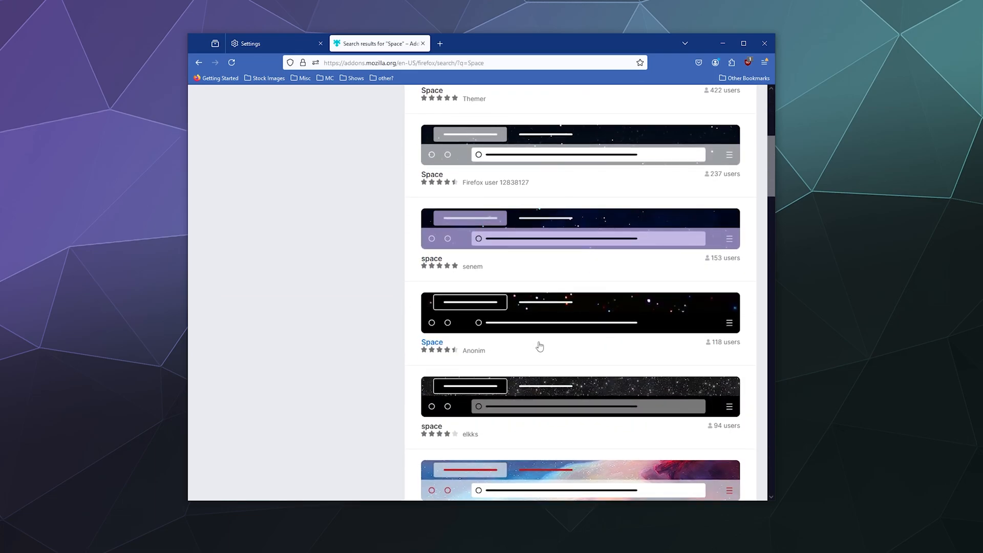
{"action": "scroll", "scroll_direction": "down", "scroll_amount": 3}
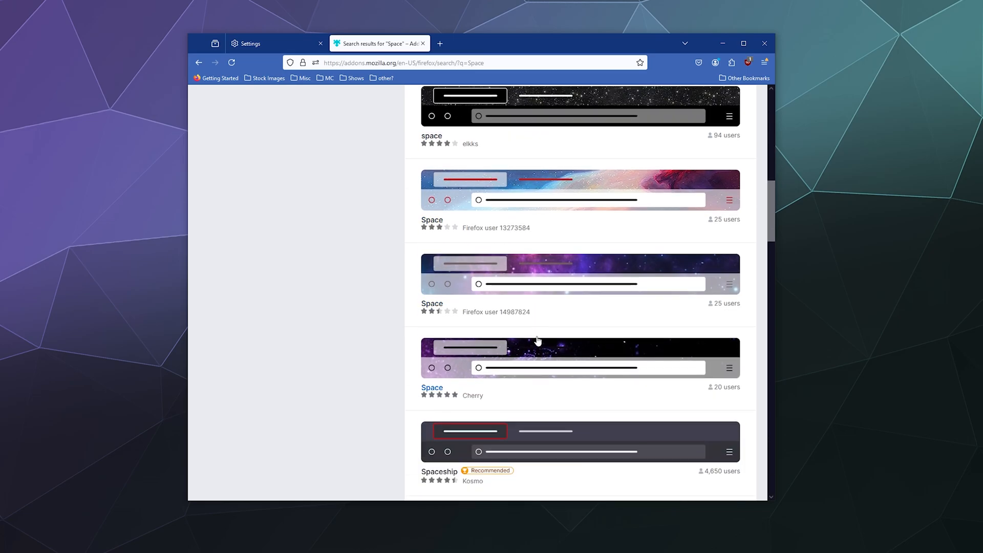
{"action": "scroll", "scroll_direction": "down", "scroll_amount": 3}
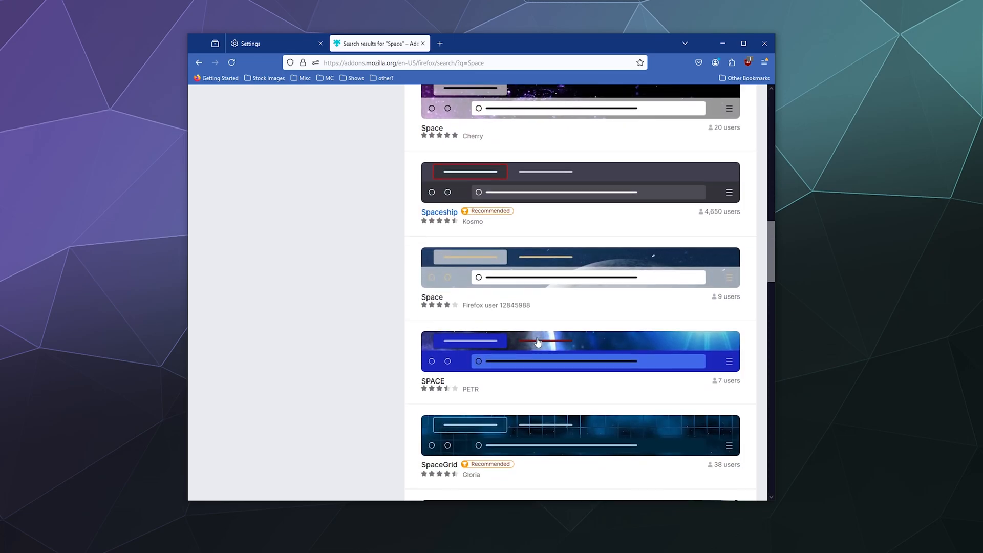
{"action": "scroll", "scroll_direction": "down", "scroll_amount": 3}
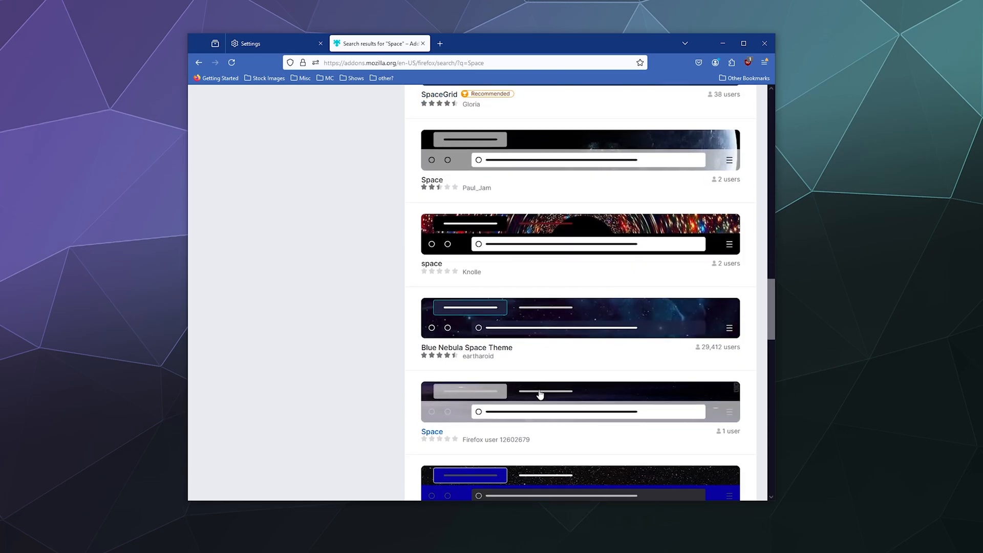
{"action": "scroll", "scroll_direction": "down", "scroll_amount": 3}
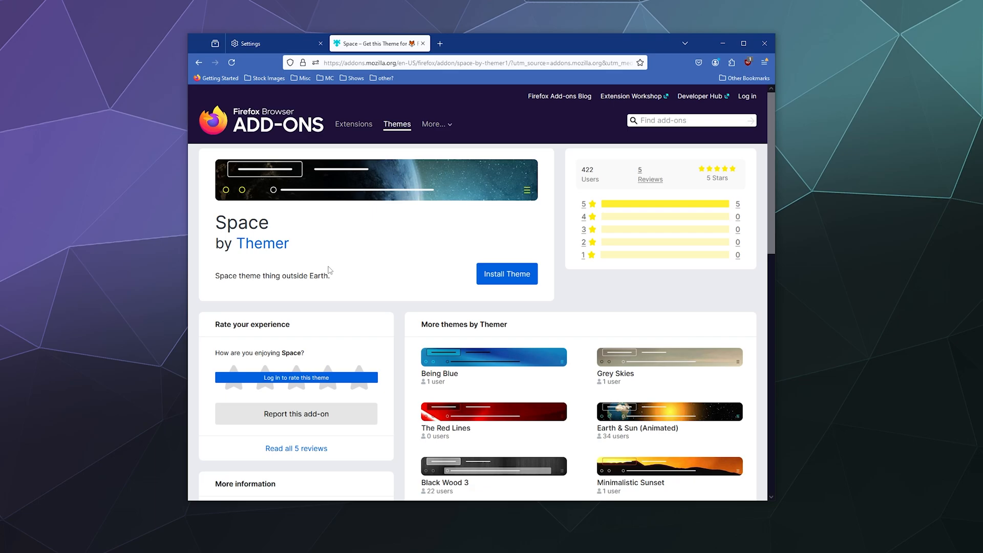
- Install Themer's Space theme, approve the Add prompt and dismiss the notice
{"action": "left_click", "coordinate": [507, 274]}
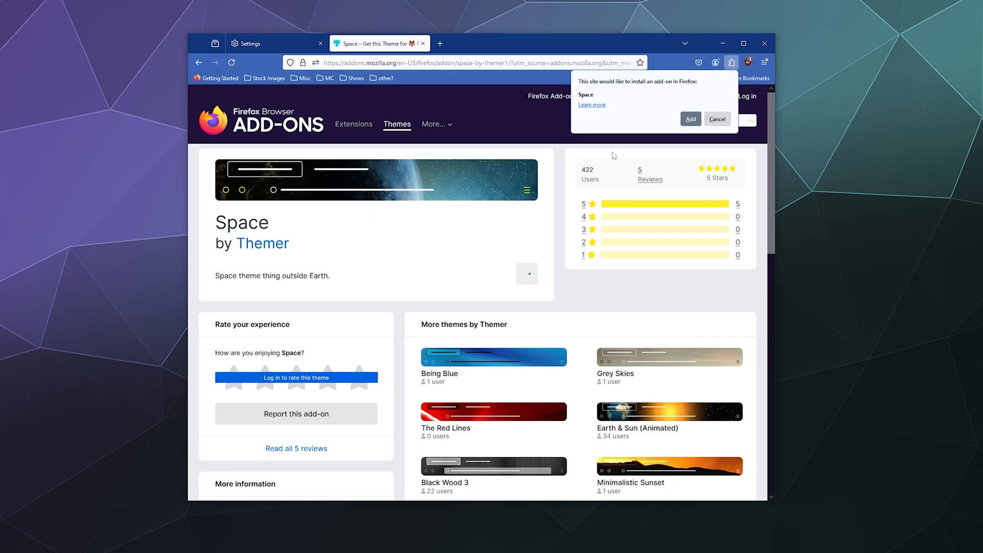
{"action": "mouse_move", "coordinate": [660, 132]}
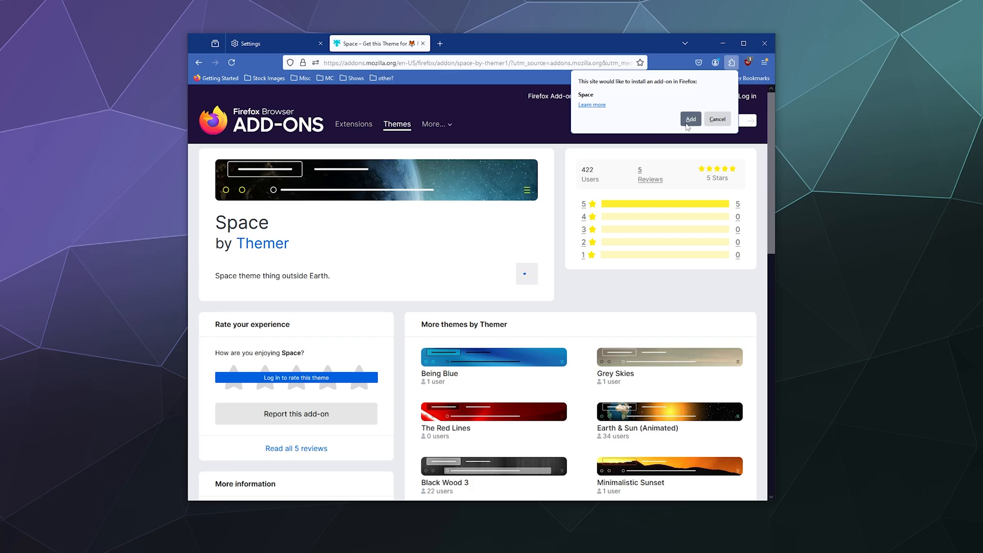
{"action": "left_click", "coordinate": [690, 119]}
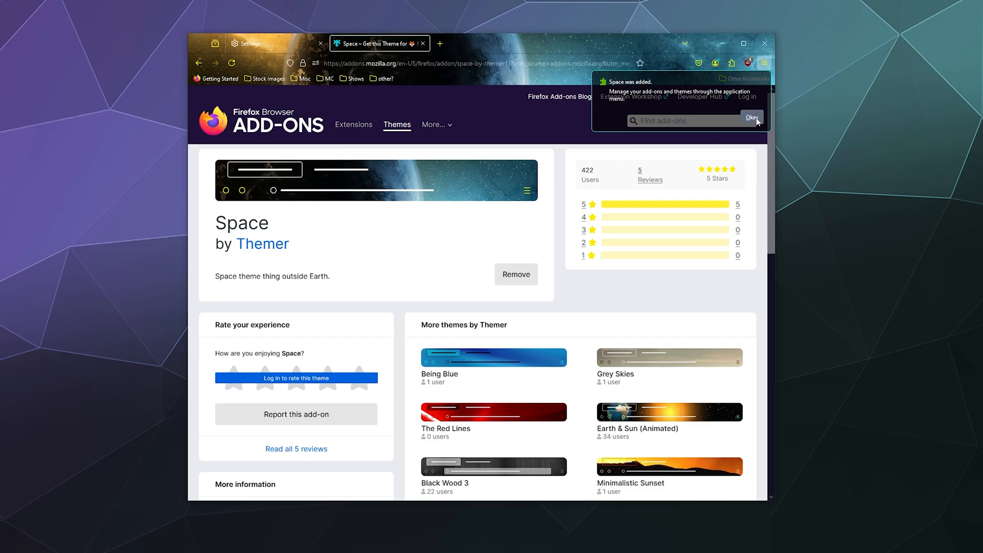
{"action": "left_click", "coordinate": [751, 119]}
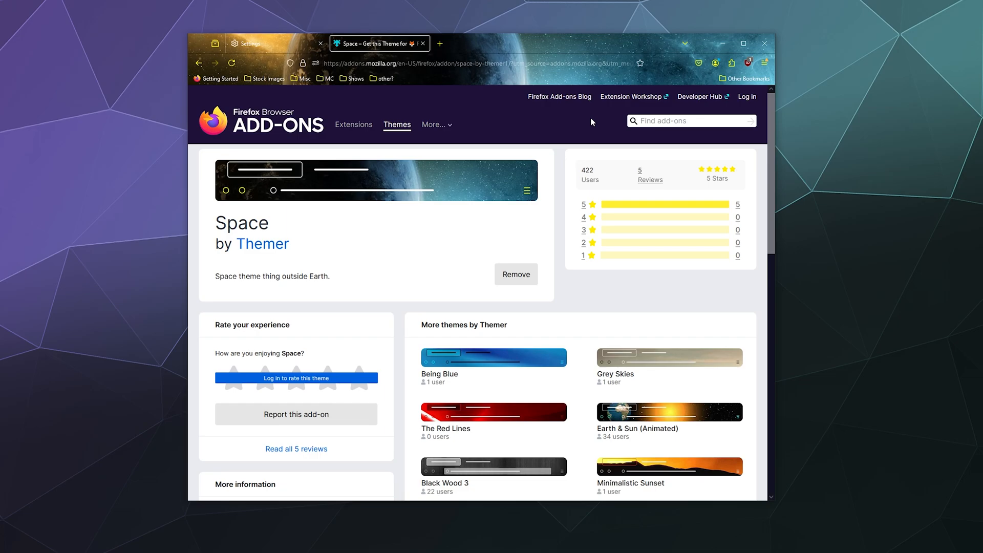
{"action": "mouse_move", "coordinate": [539, 178]}
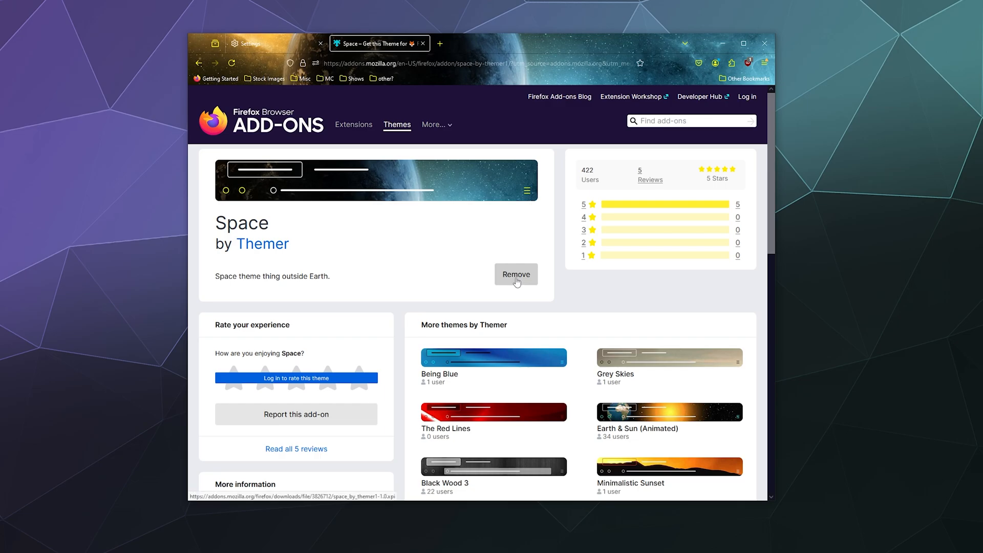
{"action": "mouse_move", "coordinate": [615, 250]}
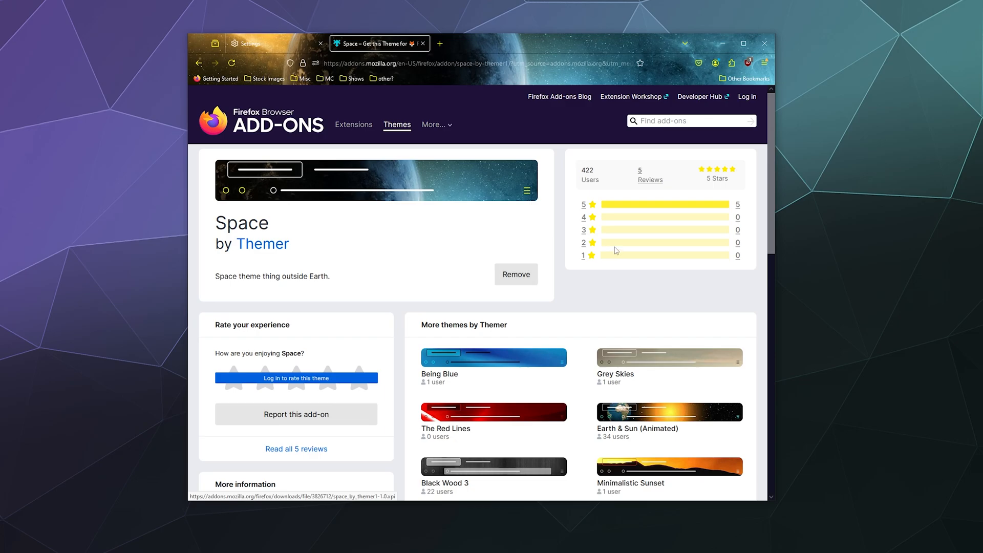
- Open Settings from the Firefox menu, then Extensions & Themes
{"action": "left_click", "coordinate": [765, 63]}
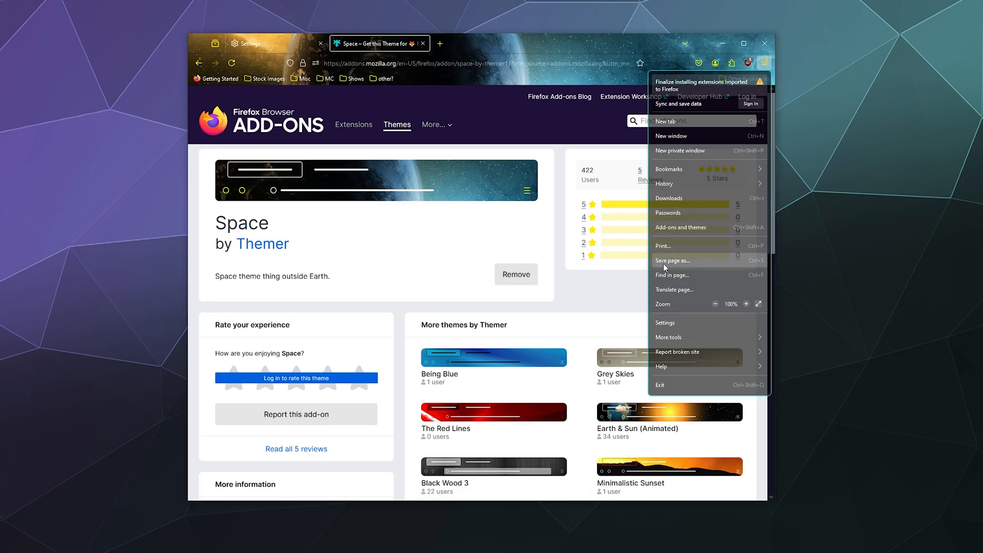
{"action": "left_click", "coordinate": [665, 322]}
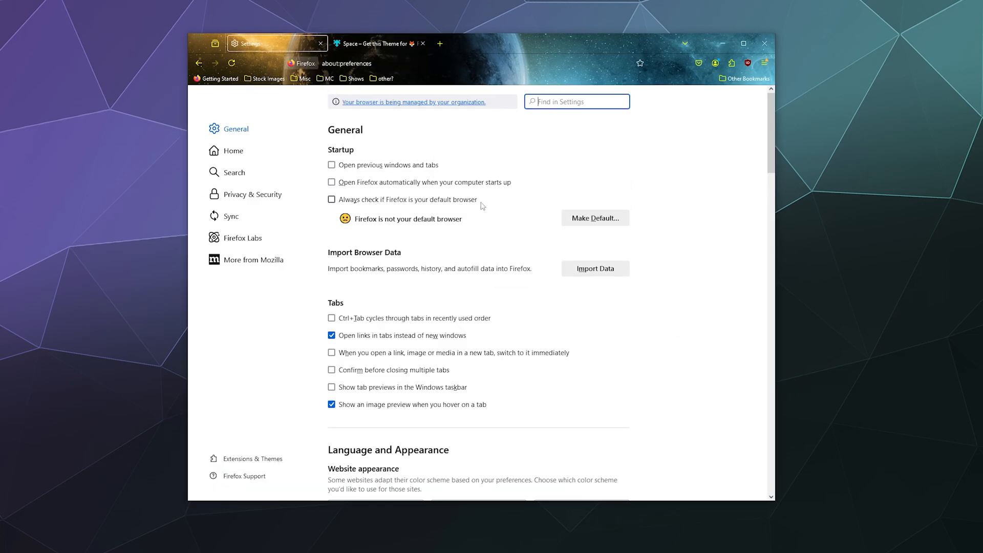
{"action": "mouse_move", "coordinate": [254, 458]}
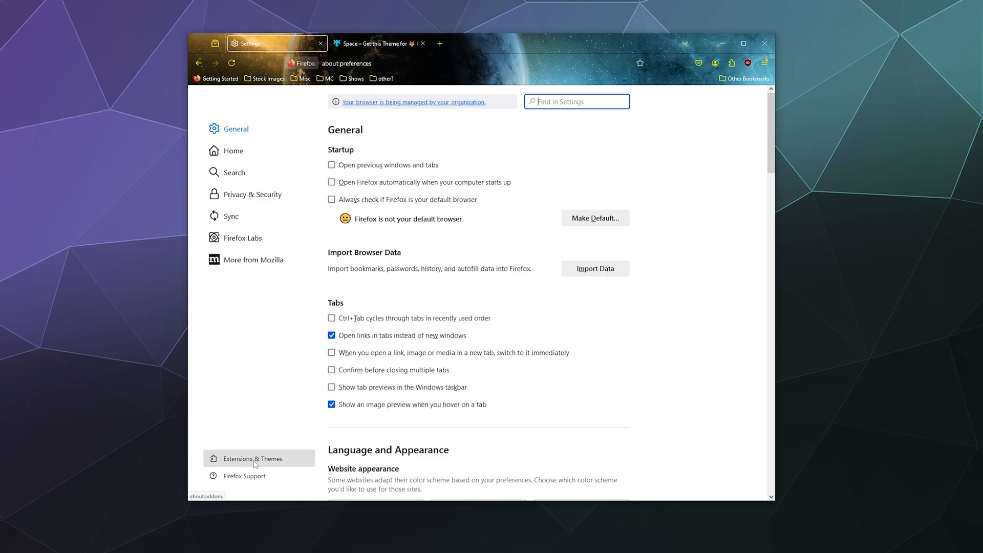
{"action": "left_click", "coordinate": [254, 459]}
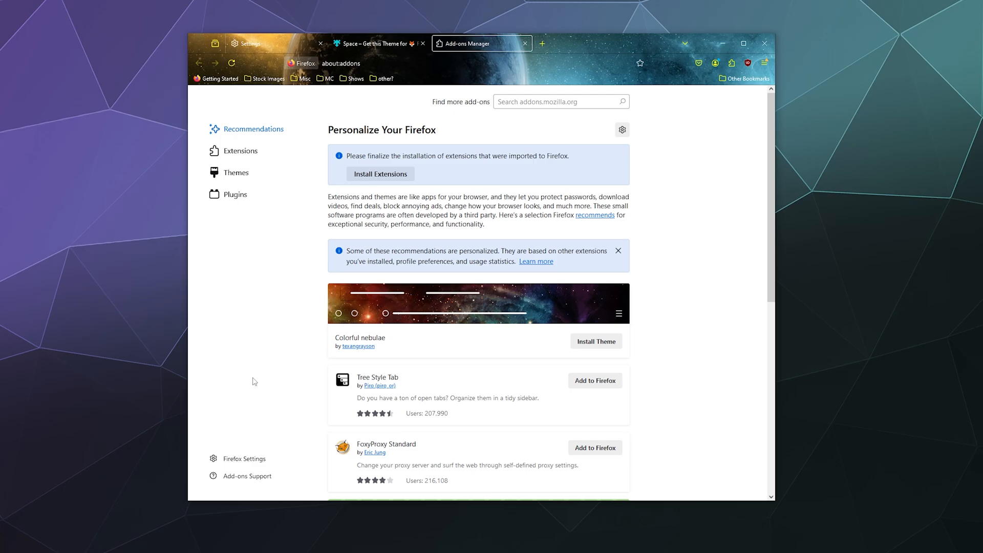
- Show the Extensions list, then the installed Themes list
{"action": "left_click", "coordinate": [240, 151]}
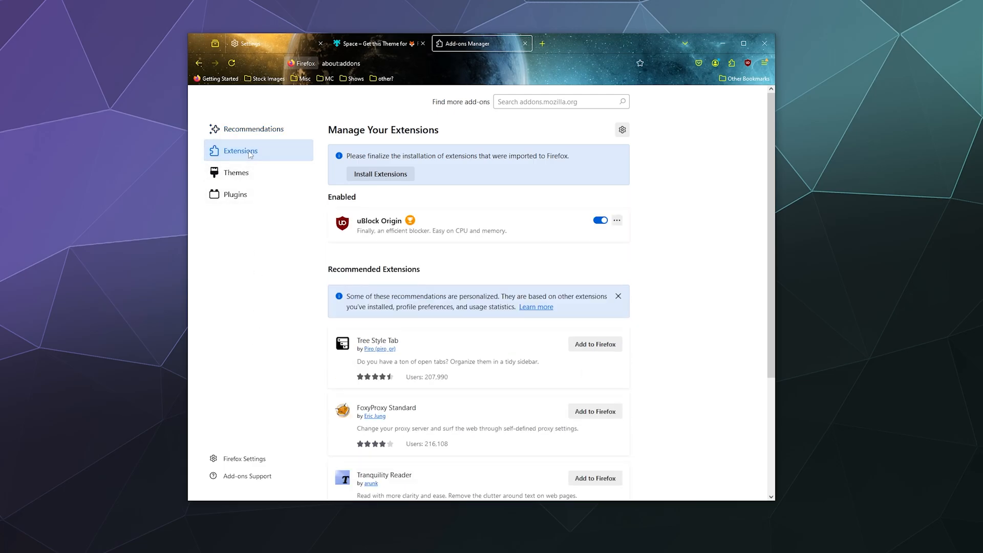
{"action": "mouse_move", "coordinate": [287, 270]}
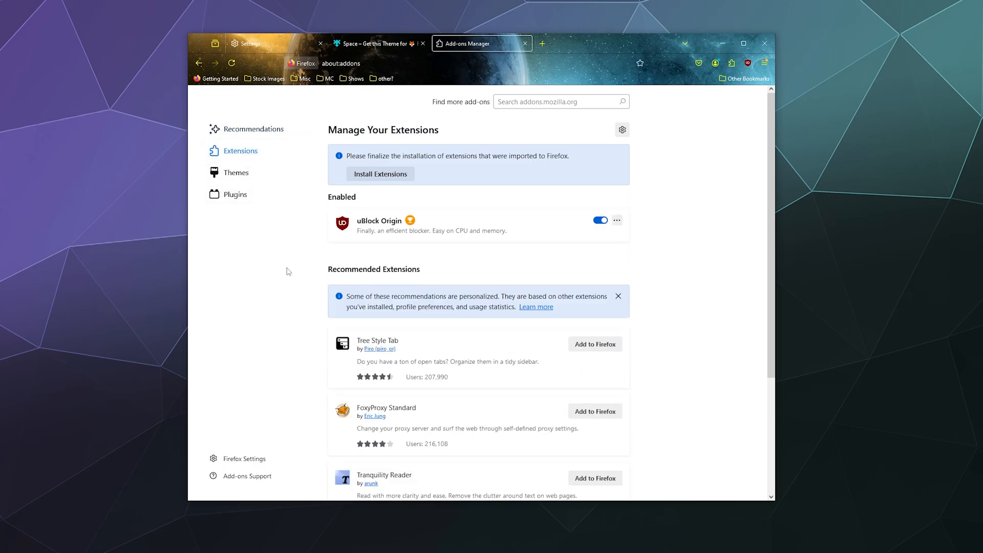
{"action": "mouse_move", "coordinate": [215, 269]}
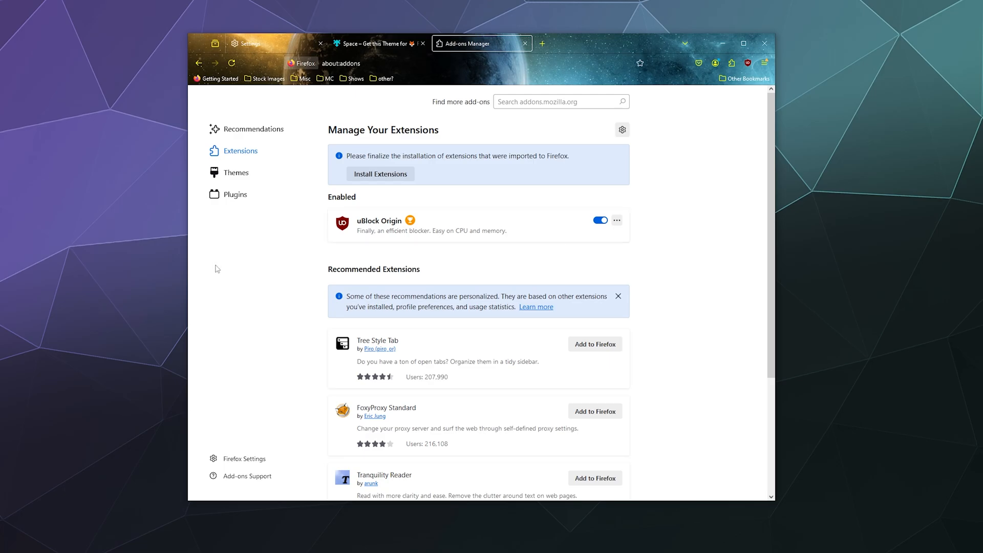
{"action": "left_click", "coordinate": [237, 173]}
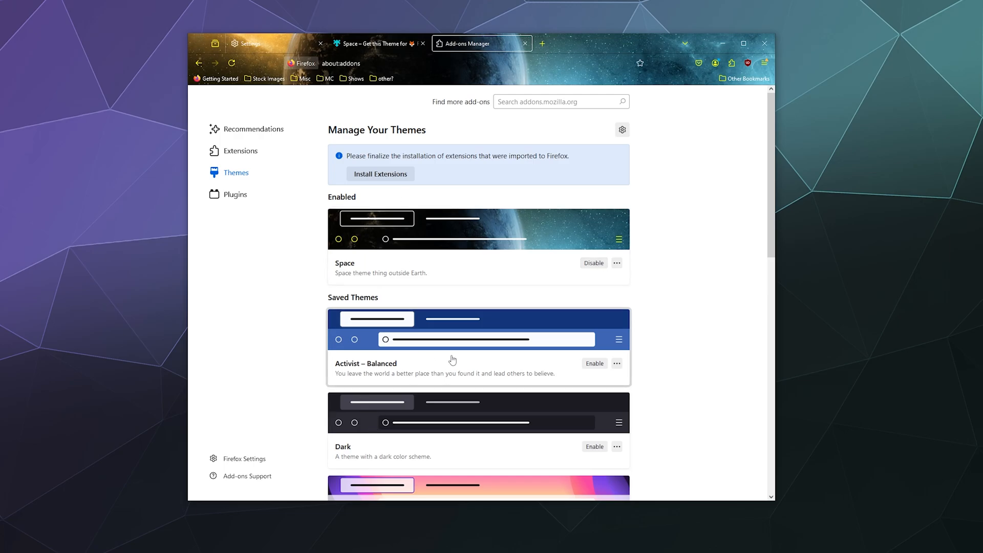
{"action": "mouse_move", "coordinate": [625, 405]}
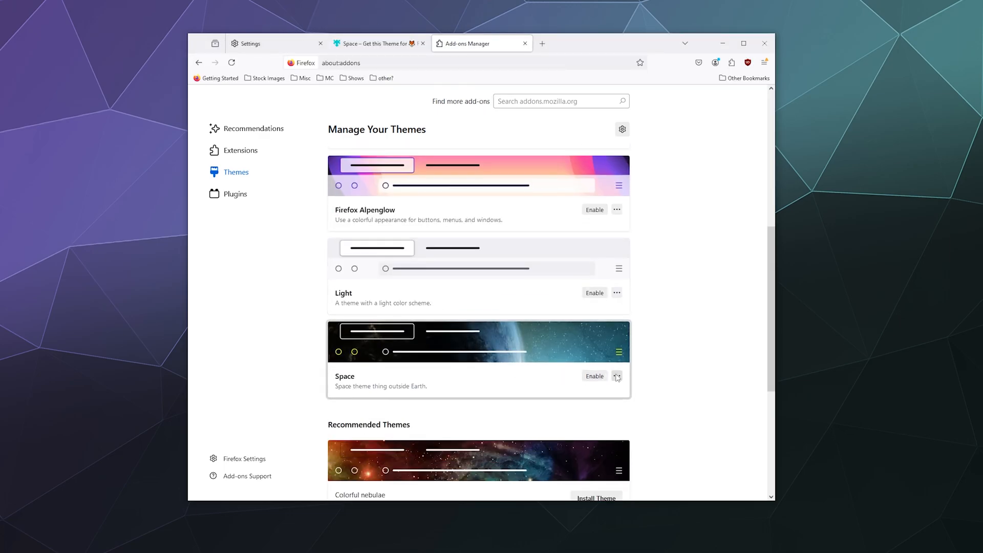
- Remove the Space theme from Firefox and confirm the removal
{"action": "left_click", "coordinate": [617, 376]}
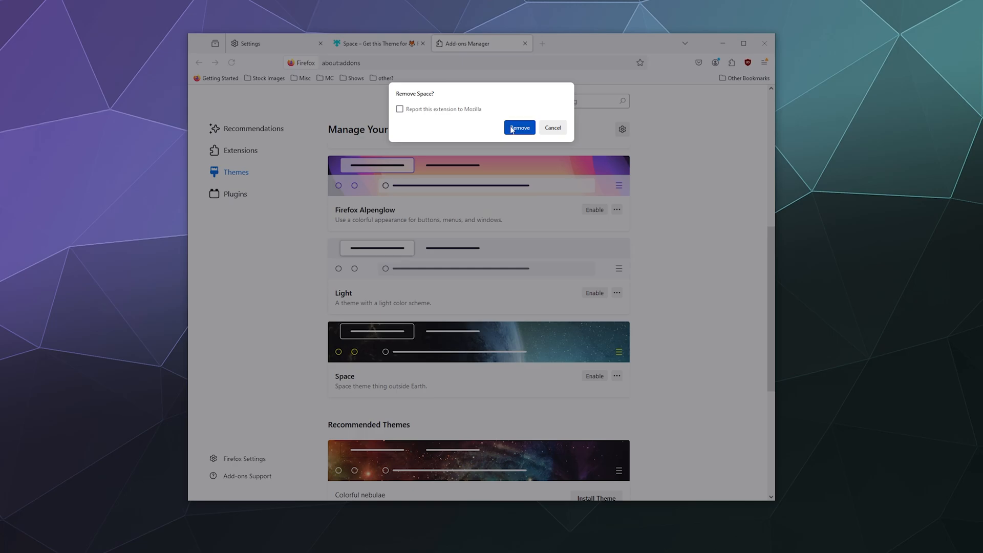
{"action": "left_click", "coordinate": [519, 128]}
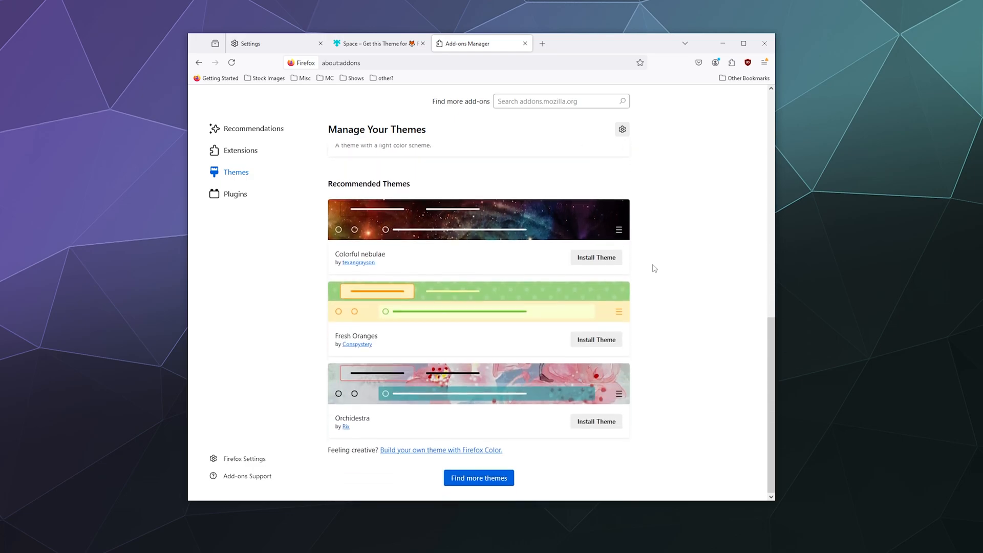
{"action": "mouse_move", "coordinate": [428, 351]}
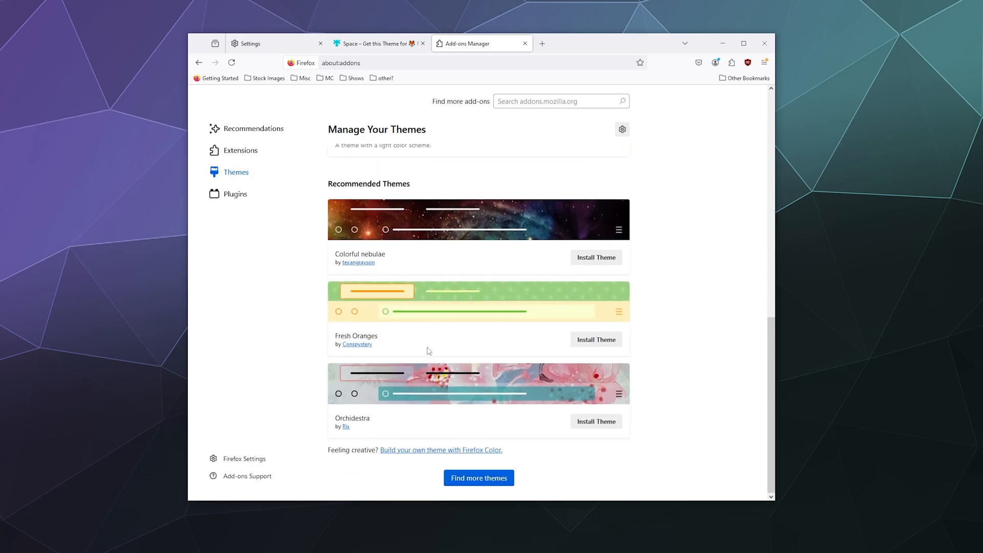
{"action": "mouse_move", "coordinate": [448, 269]}
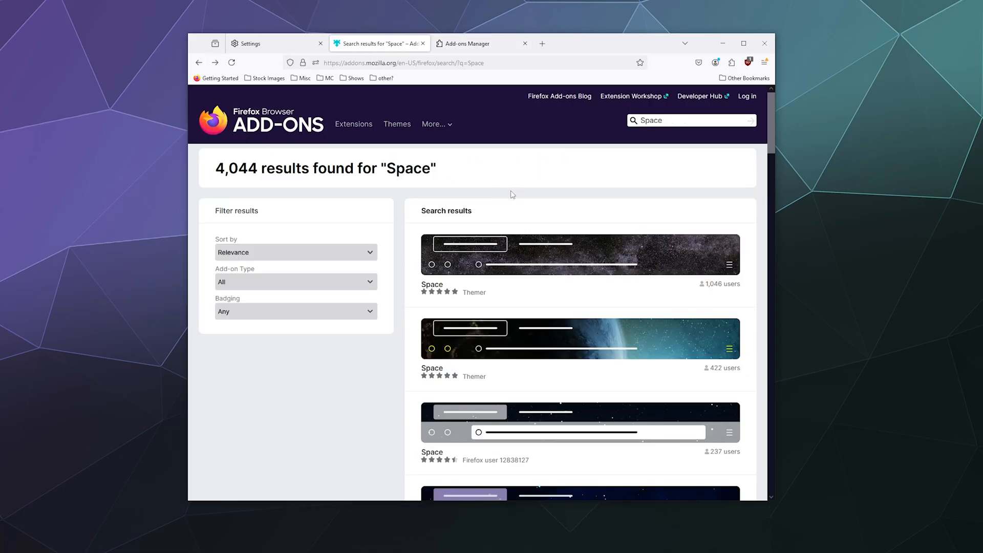
- Scroll down the 'Space' results until Space Fantasy Redux appears
{"action": "scroll", "scroll_direction": "down", "scroll_amount": 3}
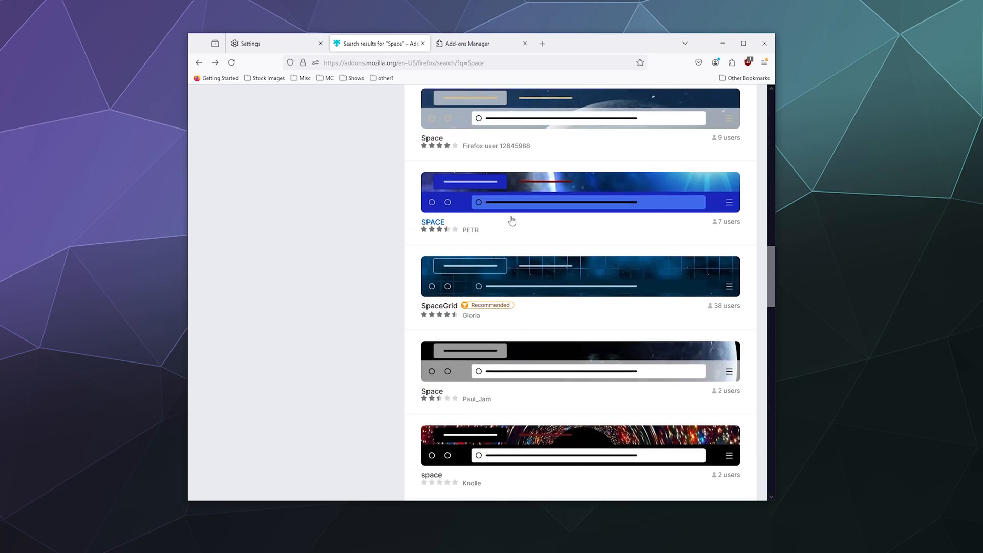
{"action": "scroll", "scroll_direction": "down", "scroll_amount": 3}
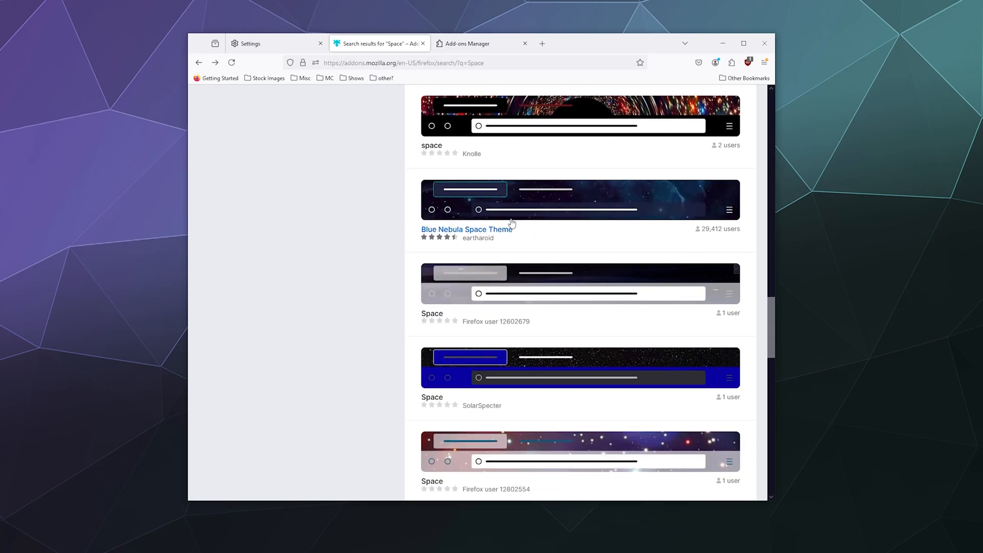
{"action": "scroll", "scroll_direction": "down", "scroll_amount": 3}
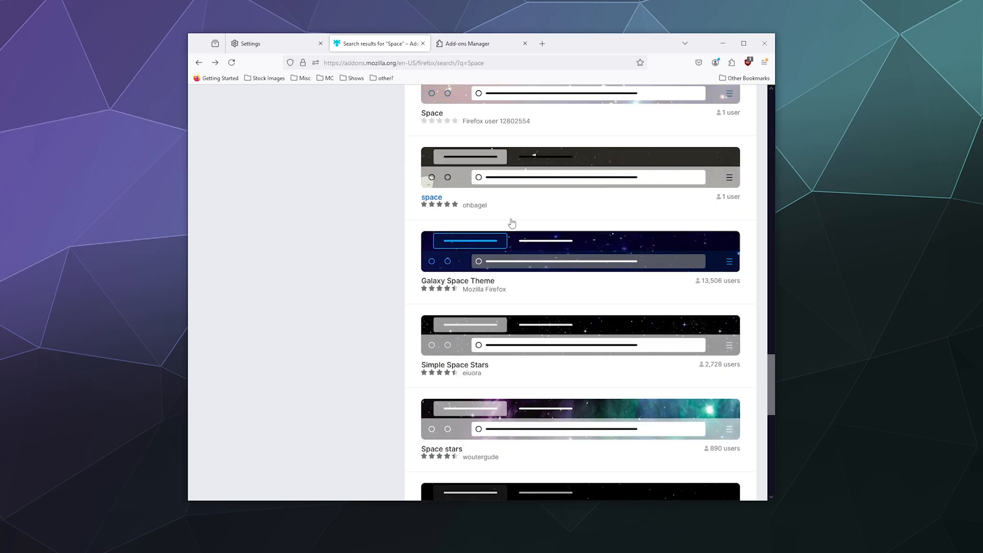
{"action": "scroll", "scroll_direction": "down", "scroll_amount": 3}
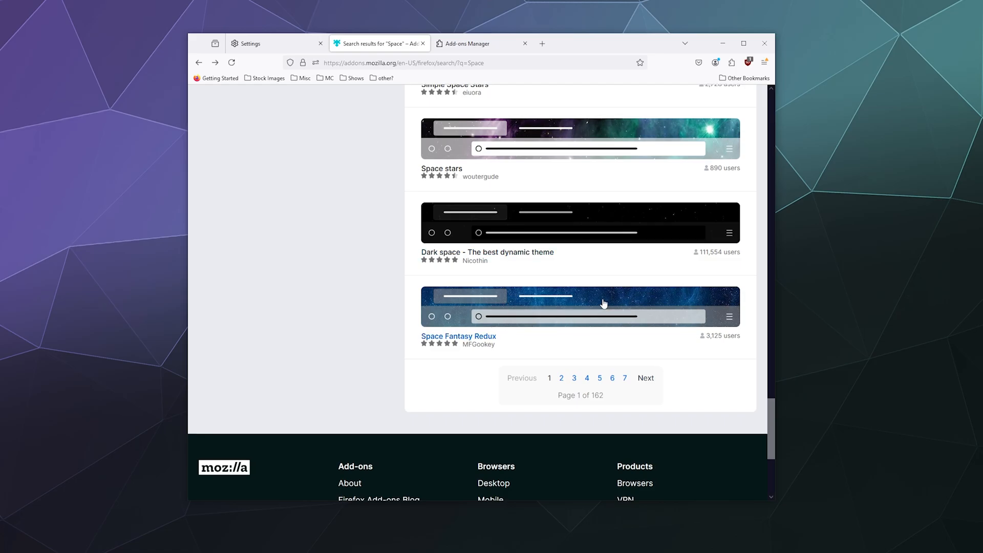
- Install MFGookey's Space Fantasy Redux theme, approving the Add prompt and dismissing the notice
{"action": "left_click", "coordinate": [458, 336]}
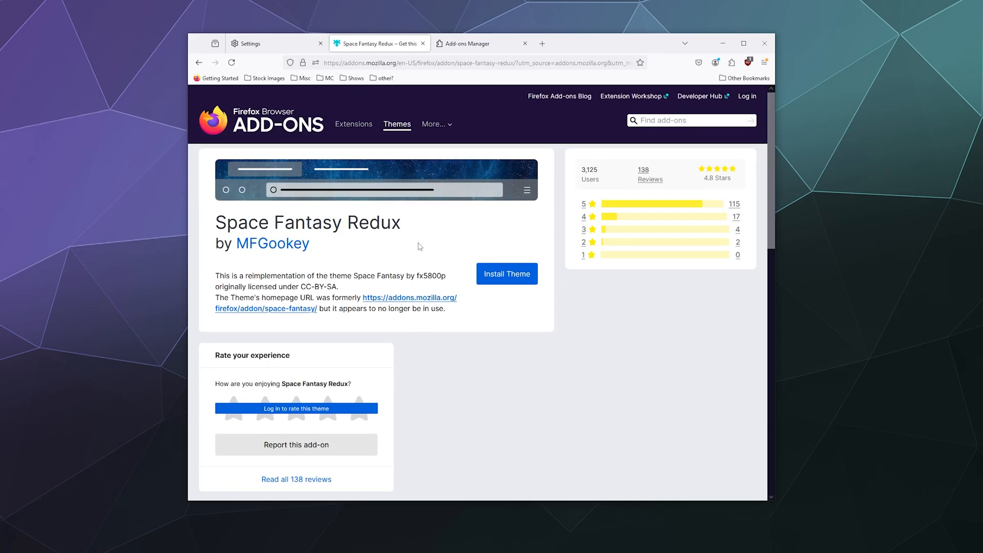
{"action": "left_click", "coordinate": [506, 273]}
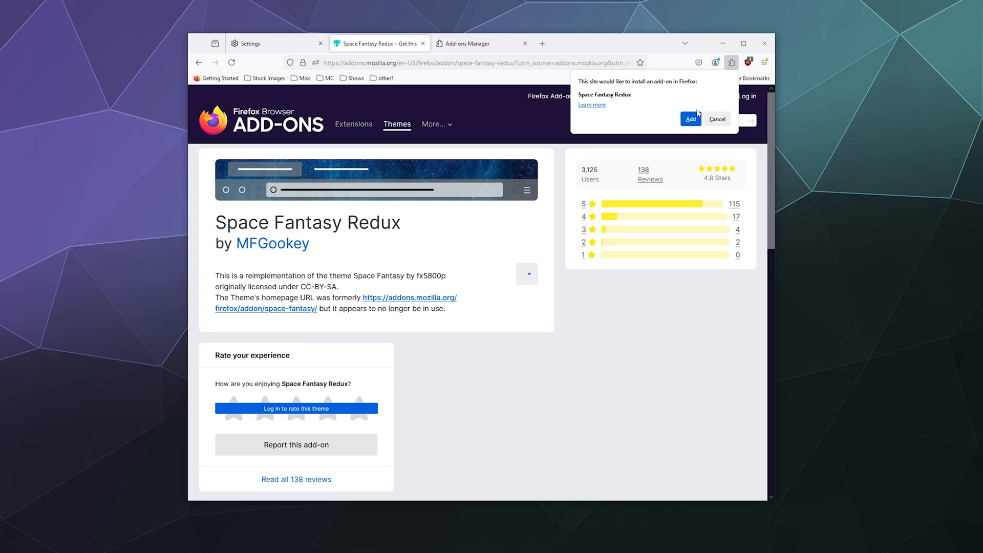
{"action": "left_click", "coordinate": [689, 118]}
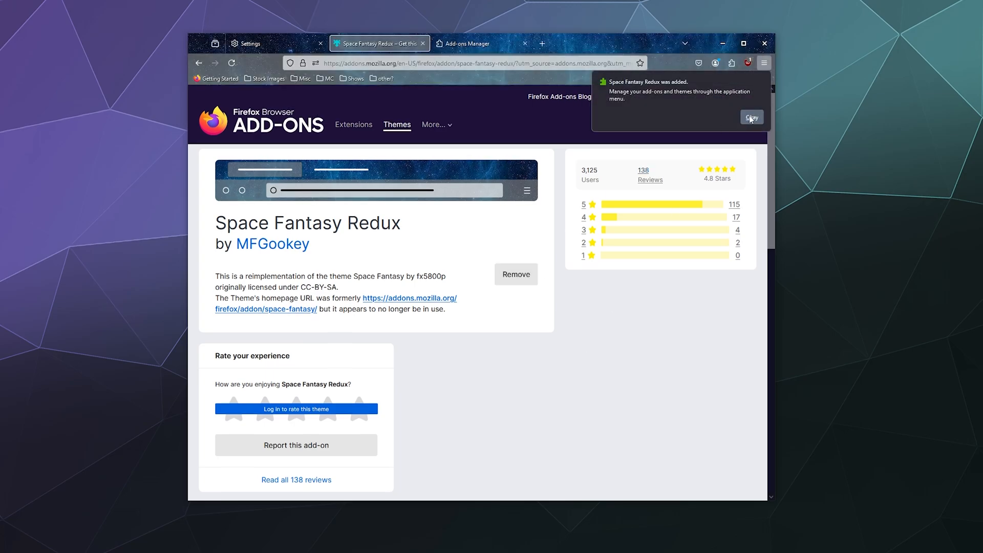
{"action": "left_click", "coordinate": [751, 117]}
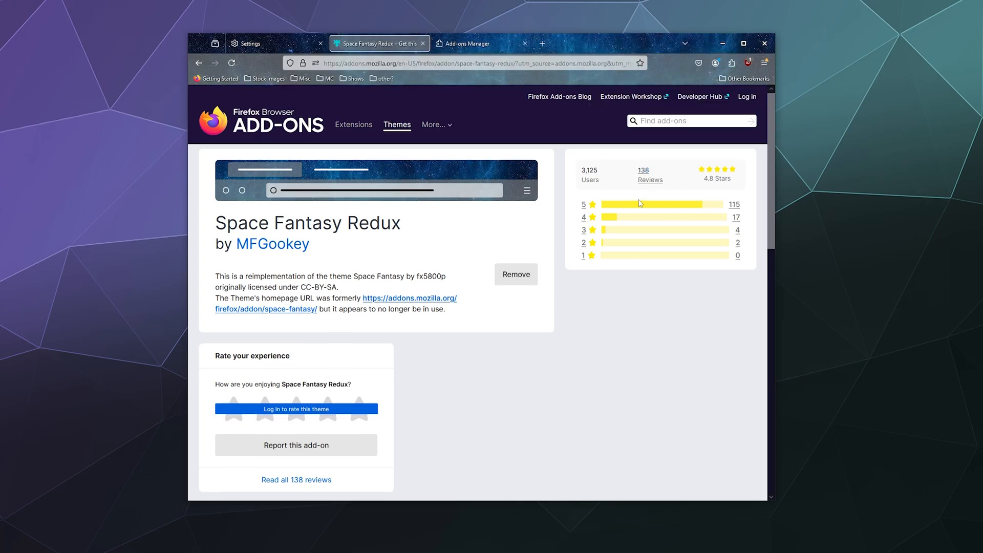